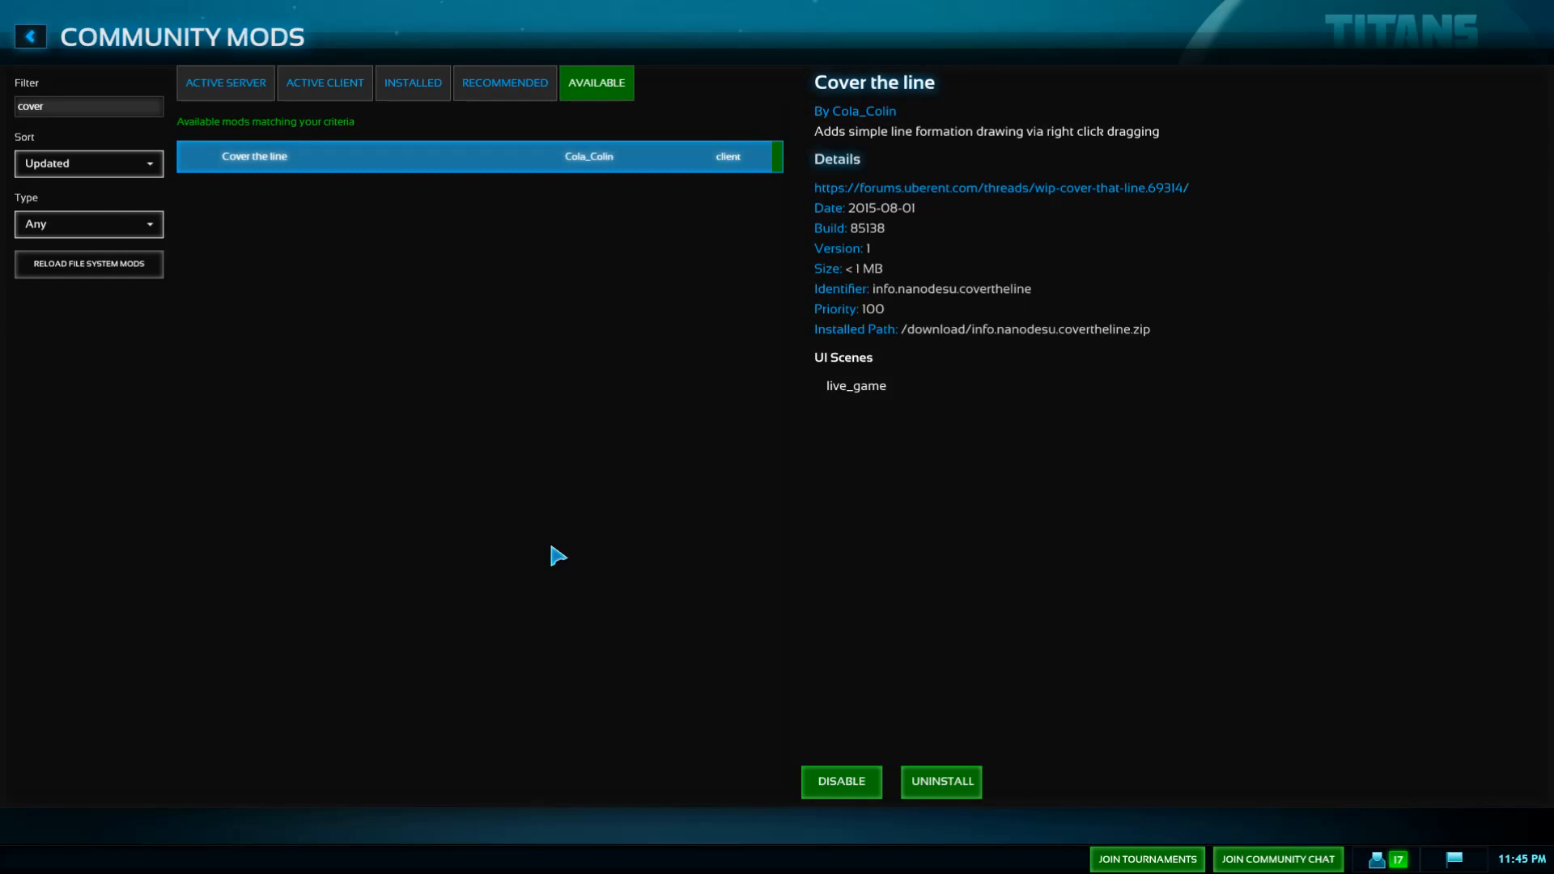
{"action": "mouse_move", "coordinate": [987, 157]}
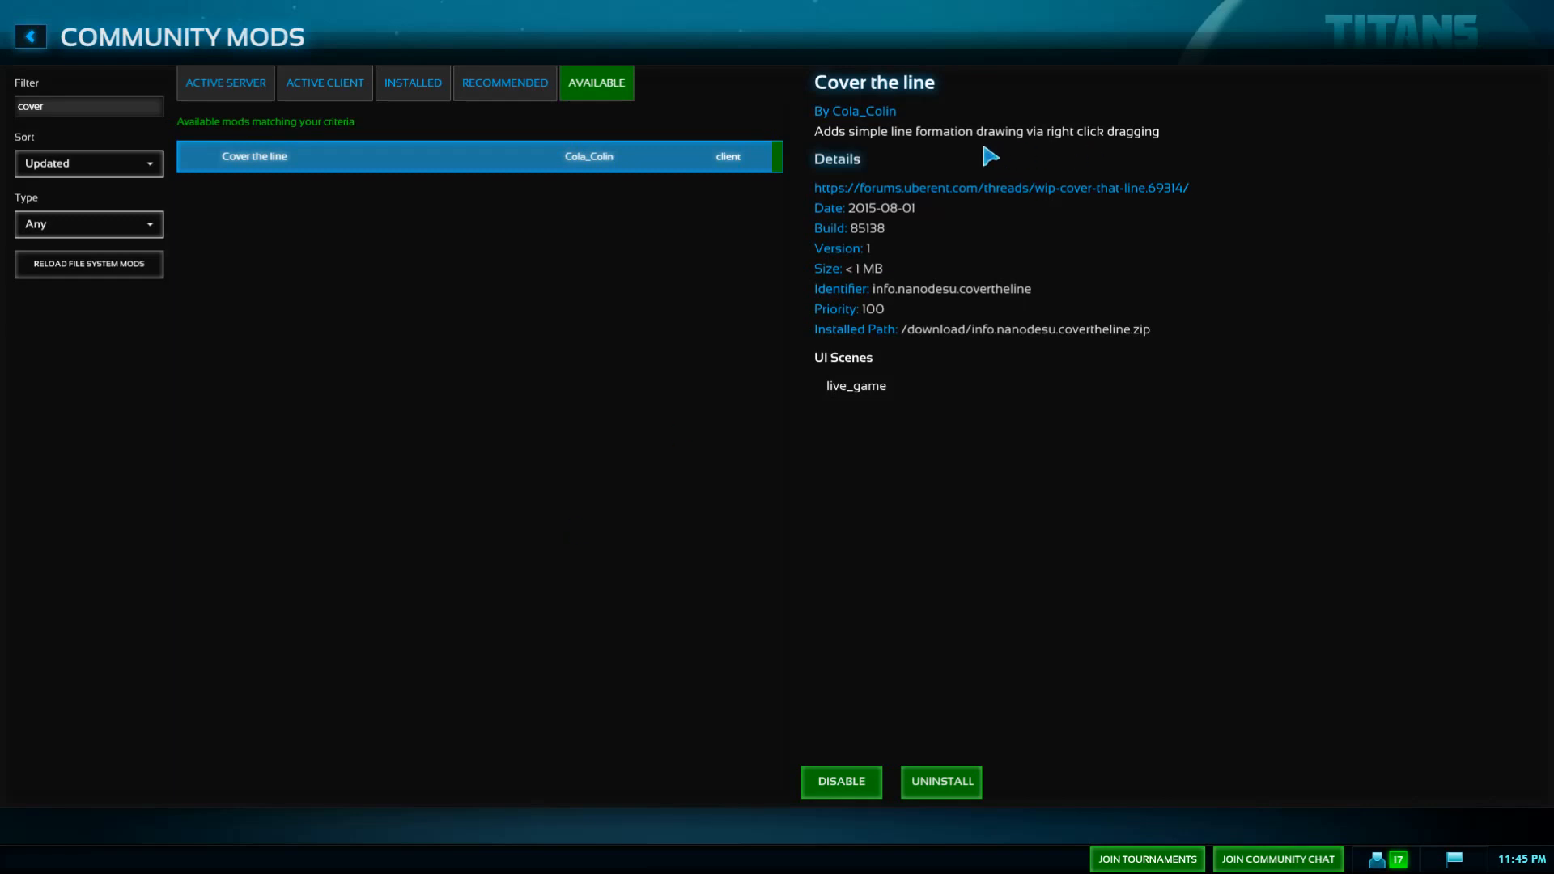
{"action": "mouse_move", "coordinate": [1088, 155]}
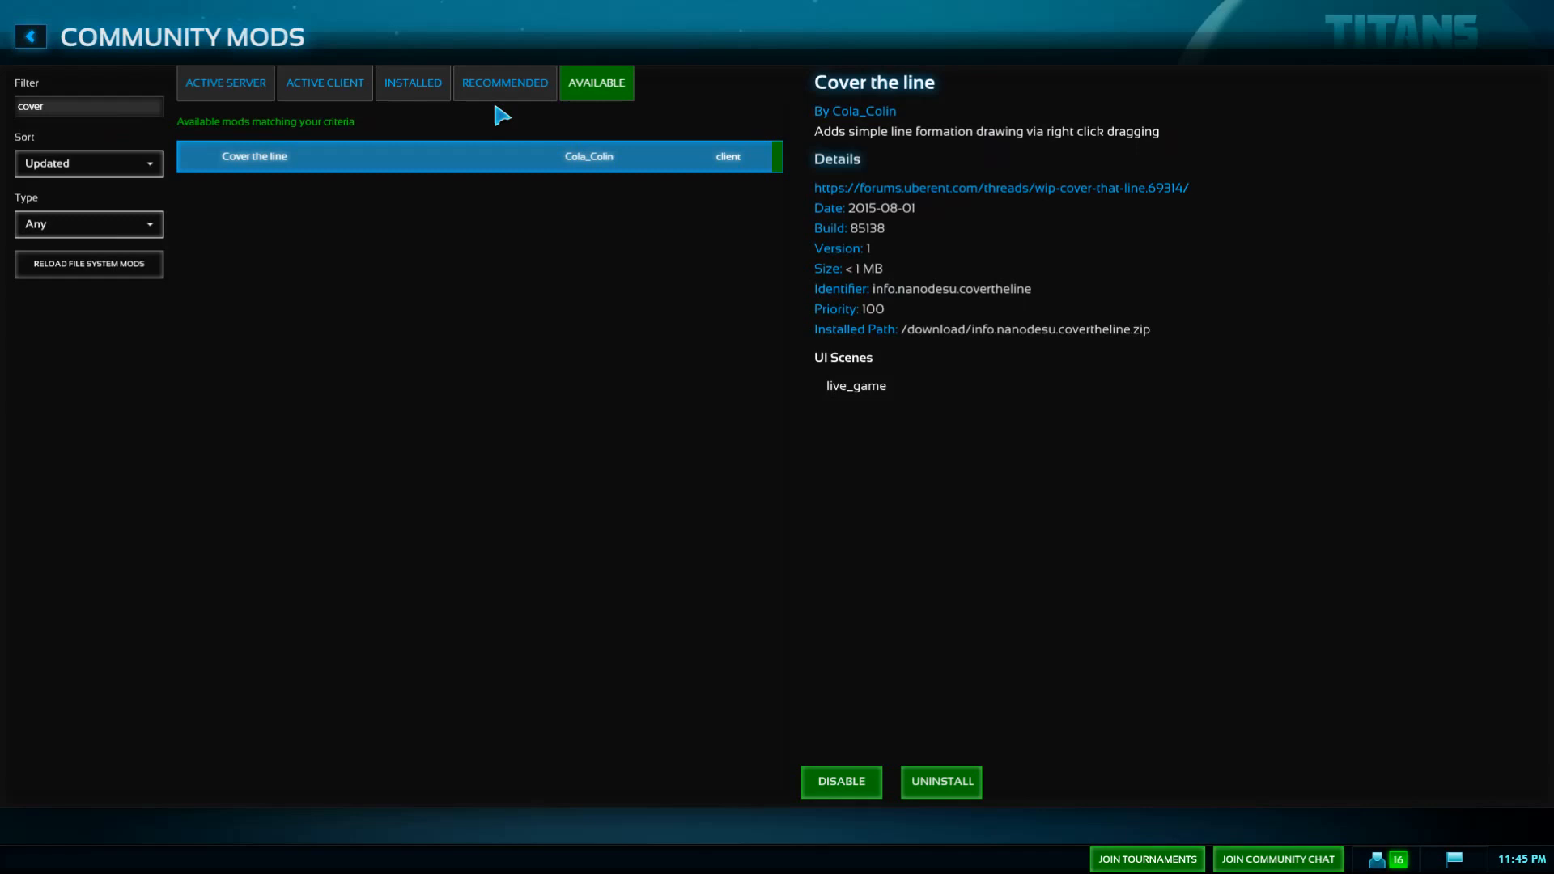
{"action": "mouse_move", "coordinate": [1121, 278]}
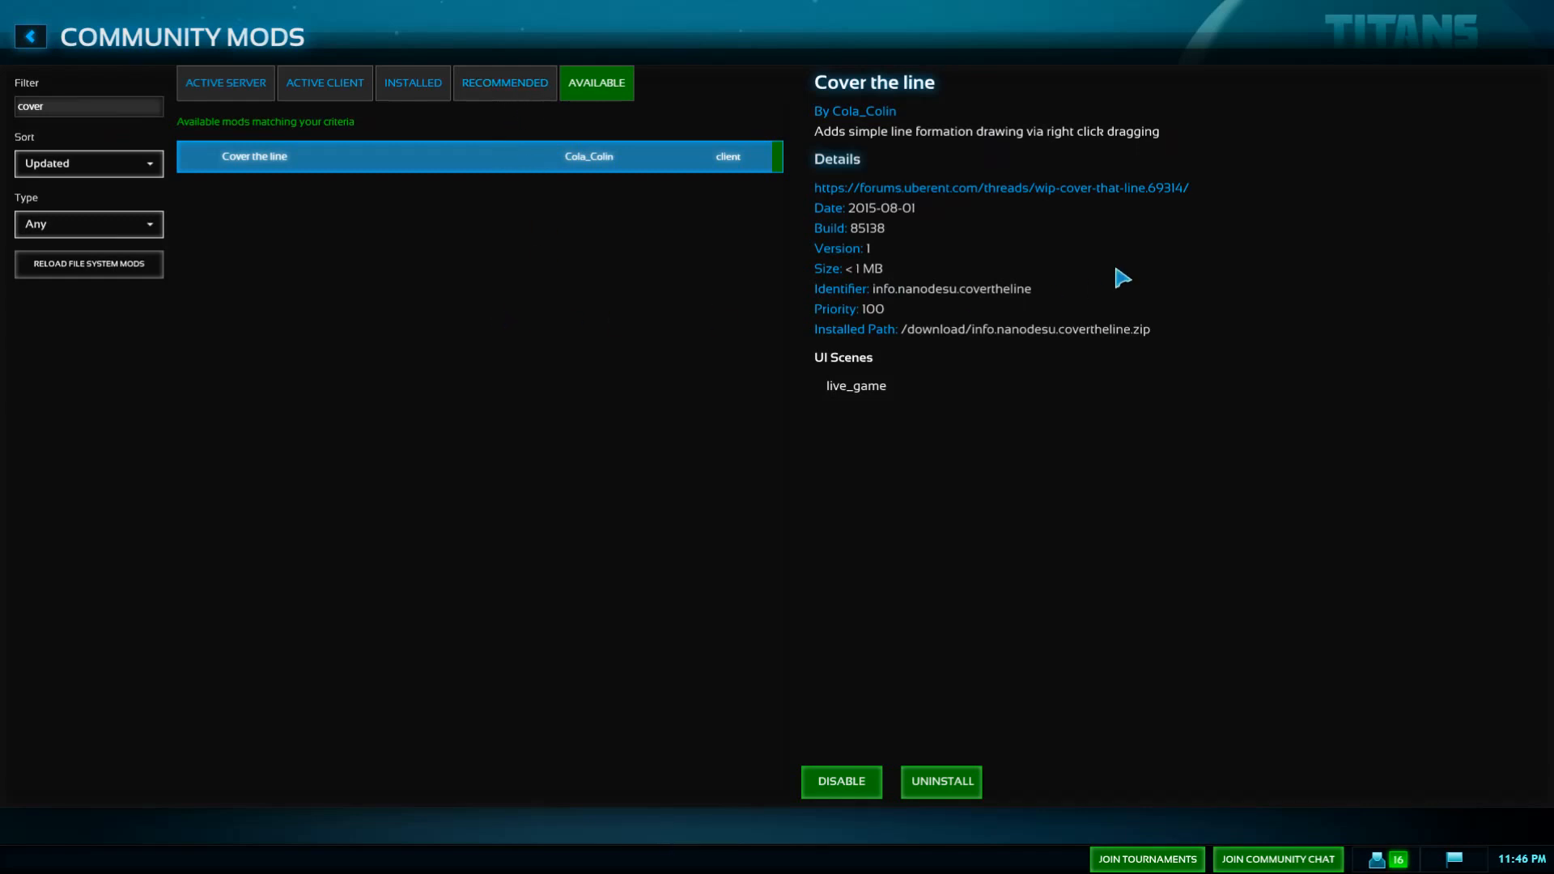
{"action": "mouse_move", "coordinate": [620, 353]}
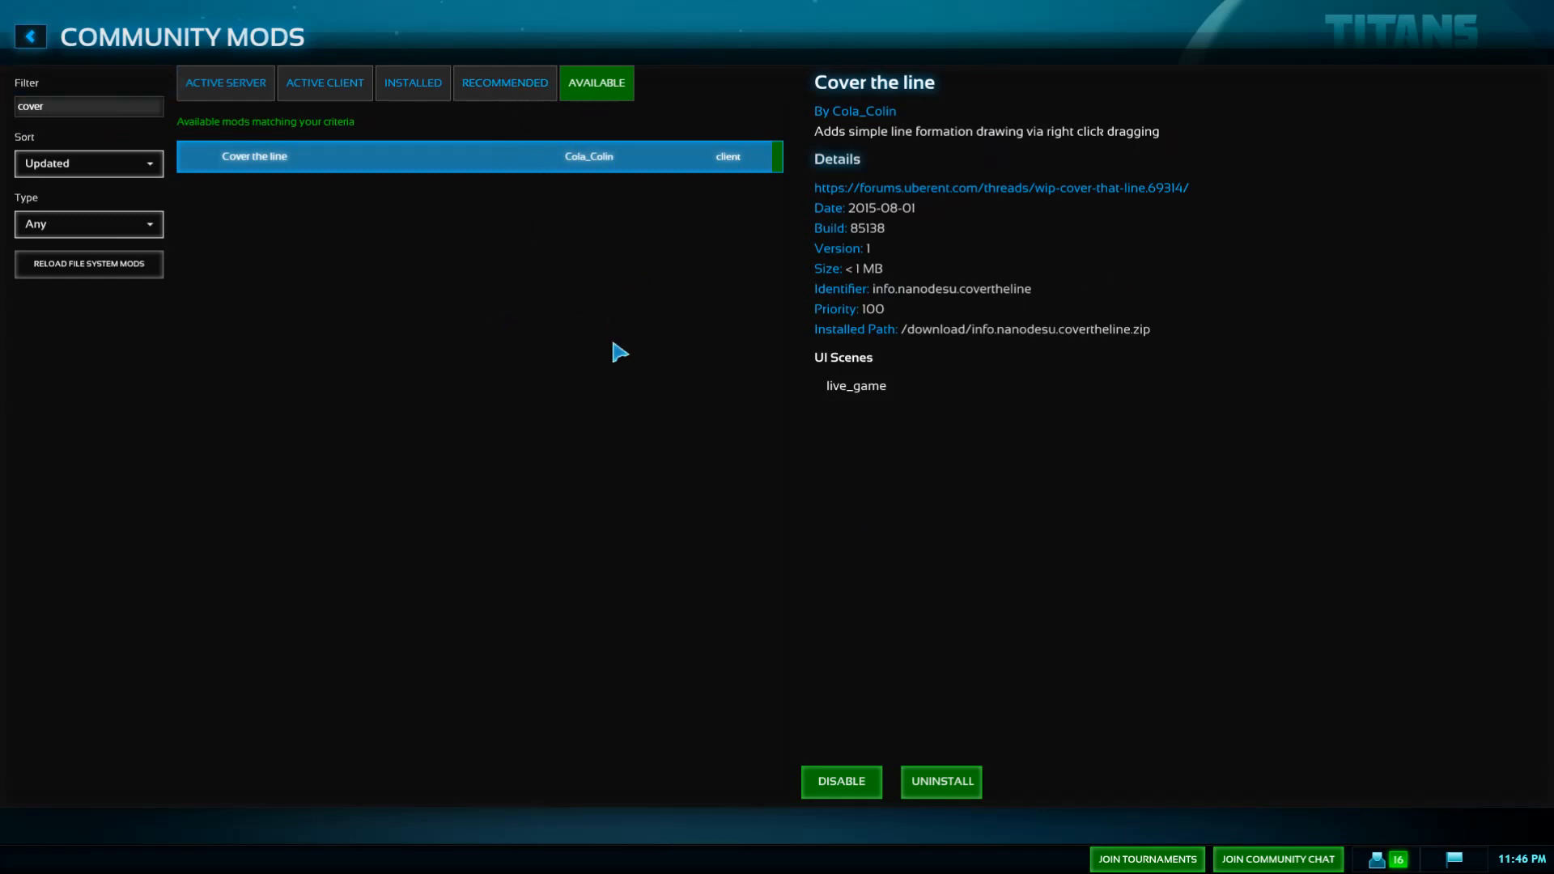
{"action": "mouse_move", "coordinate": [635, 378]}
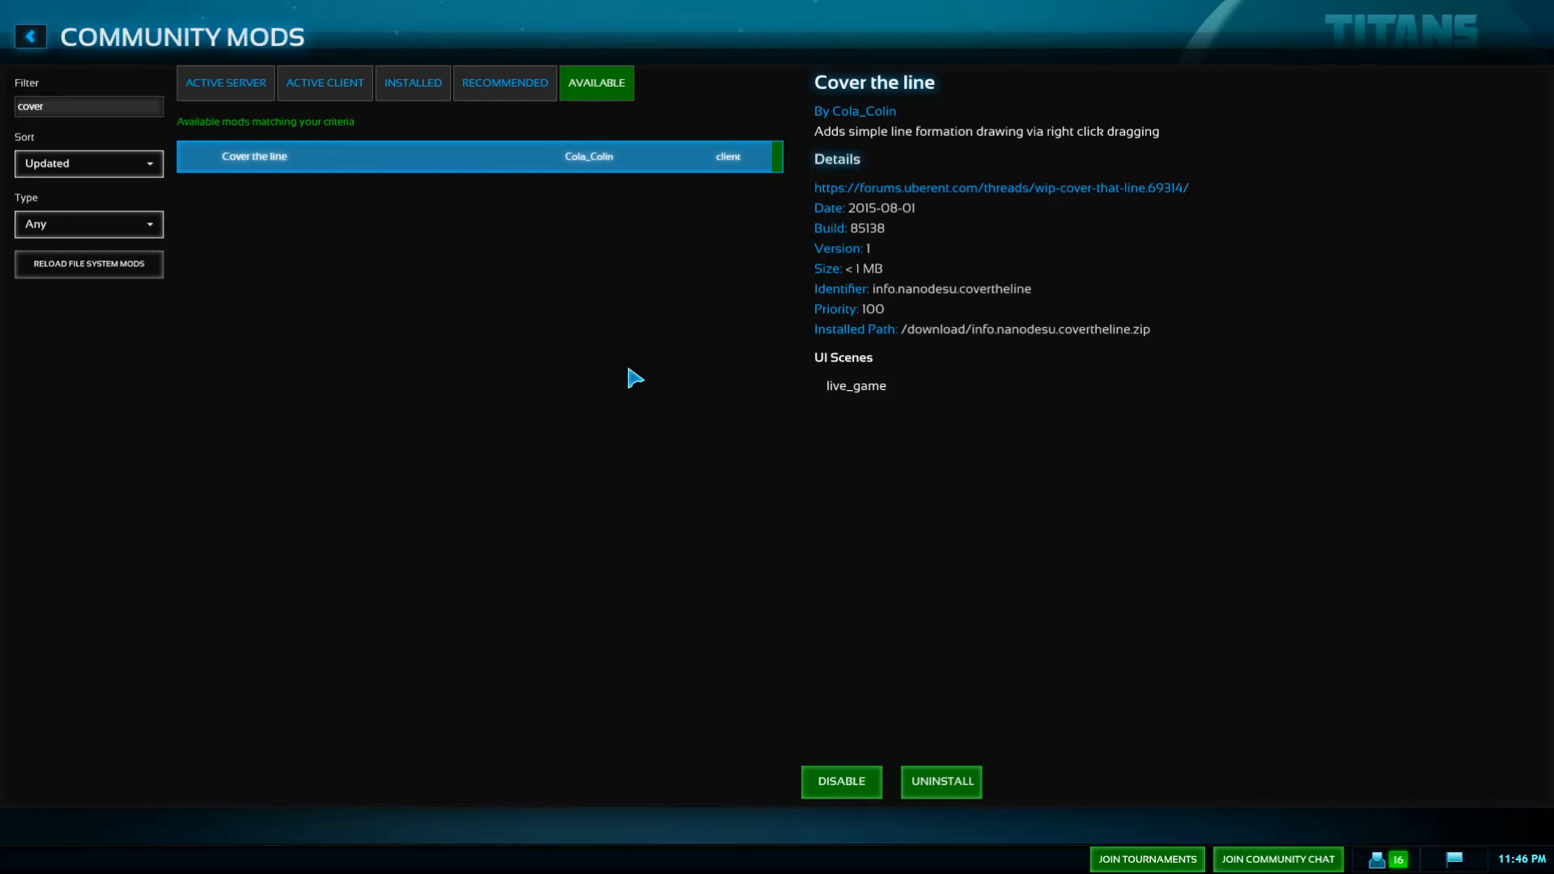